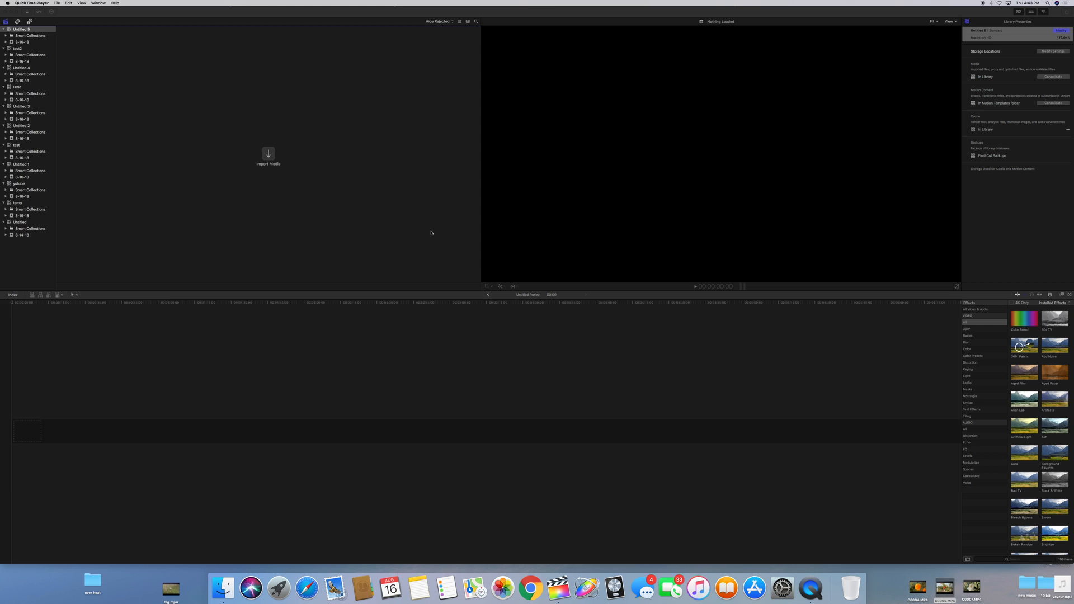
mouse_move(257, 112)
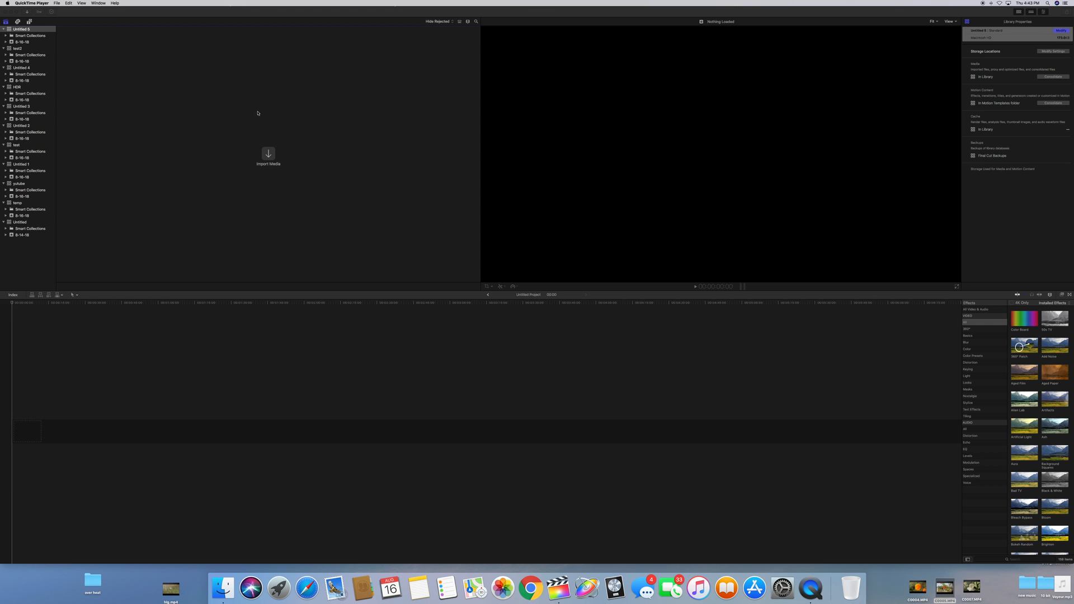
mouse_move(291, 127)
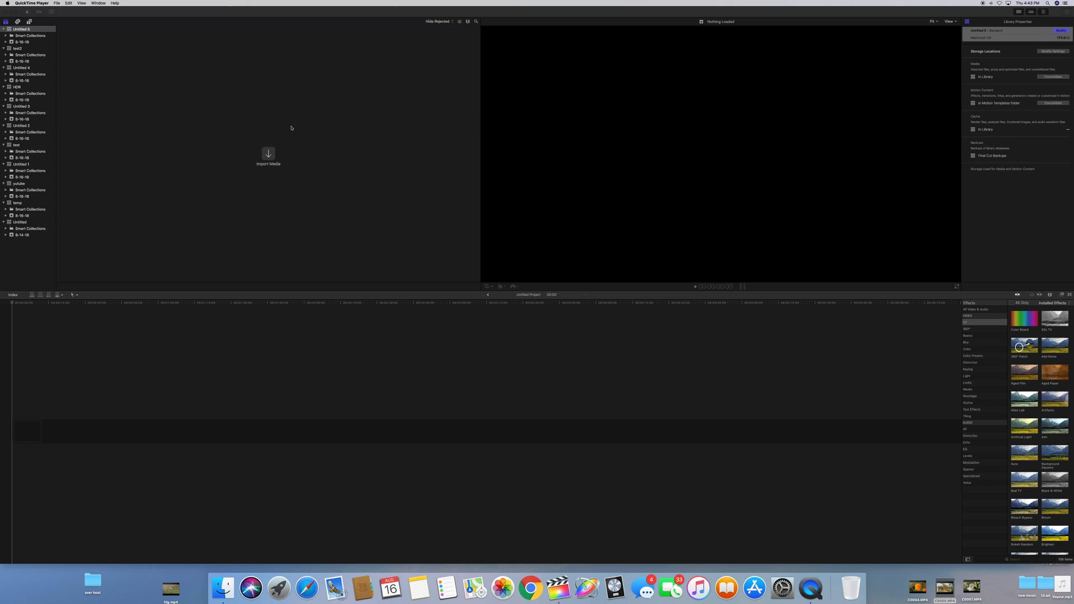
mouse_move(146, 19)
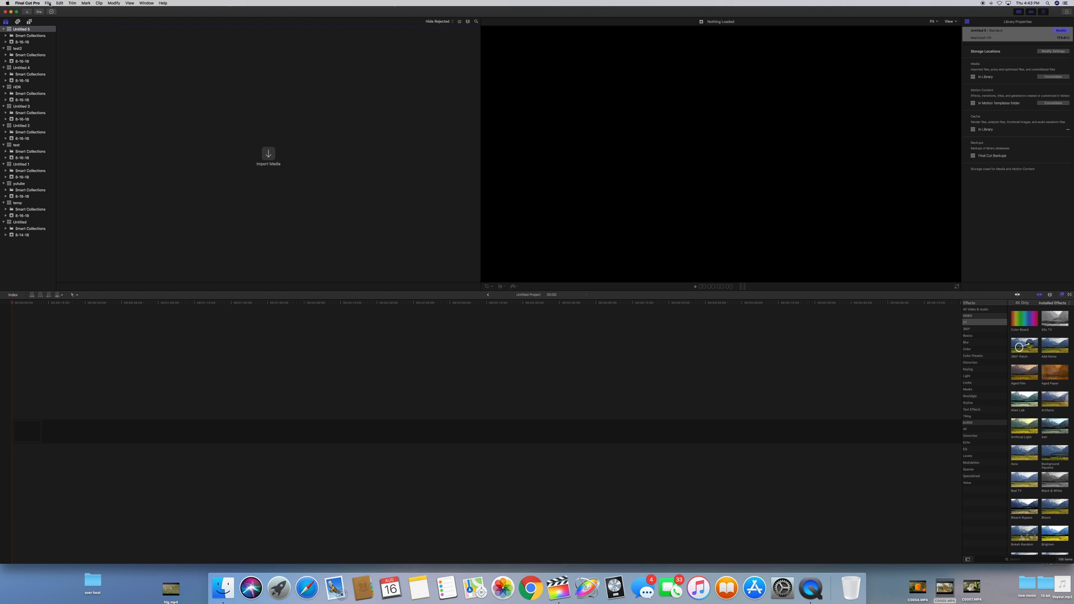
- Create and save a new library named 'song' from the File menu
click(47, 3)
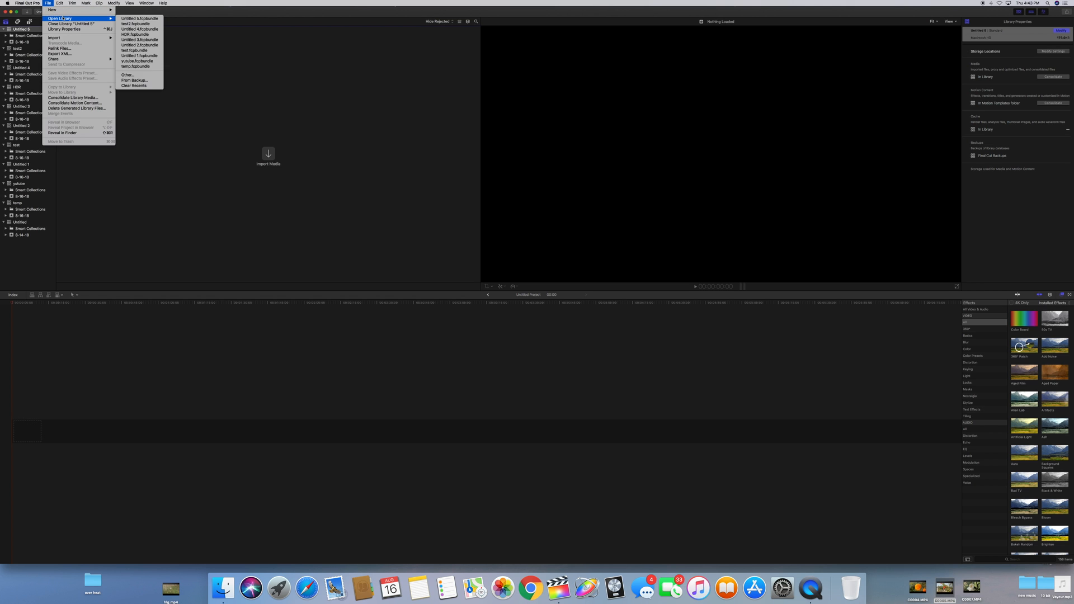
mouse_move(53, 10)
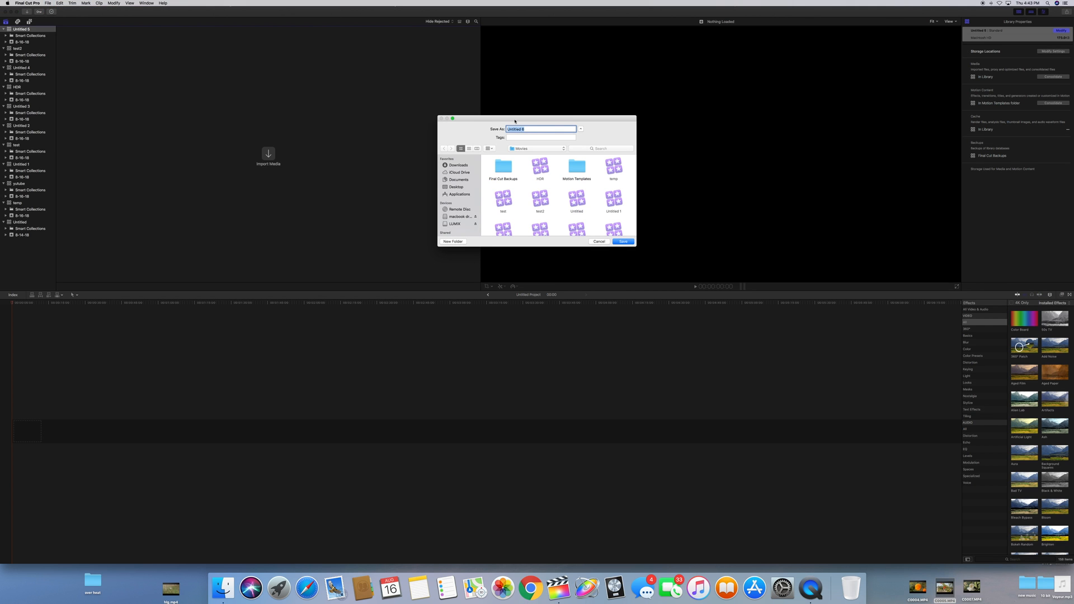
mouse_move(575, 103)
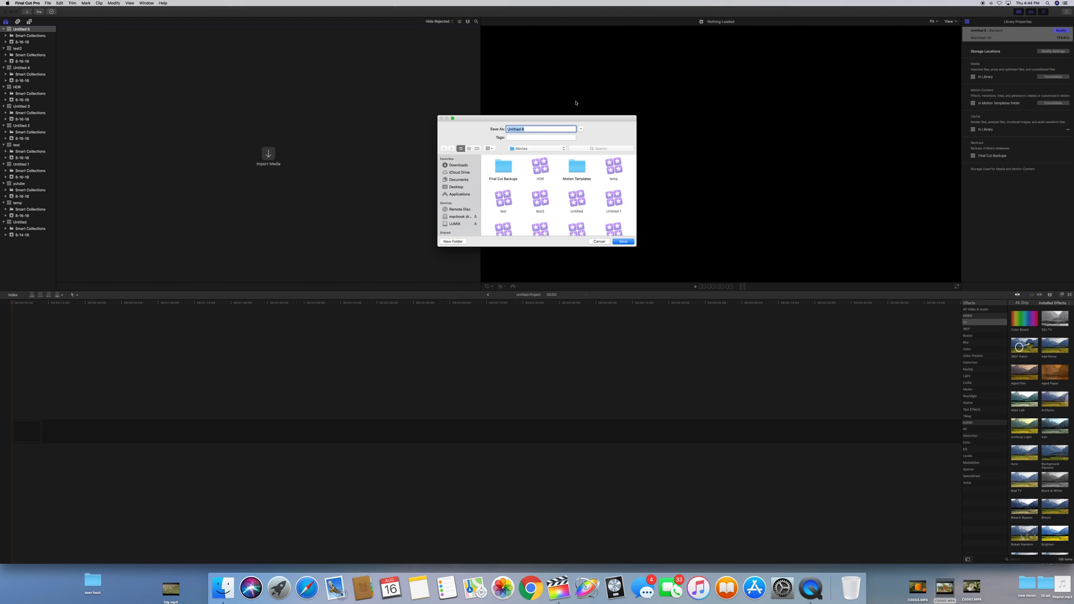
text(song)
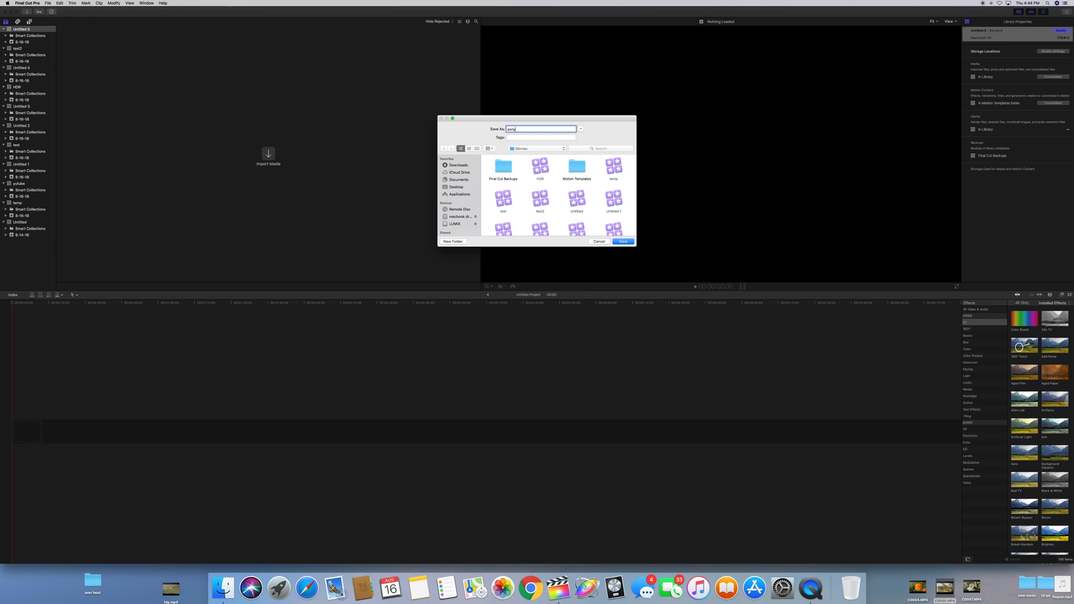
click(622, 241)
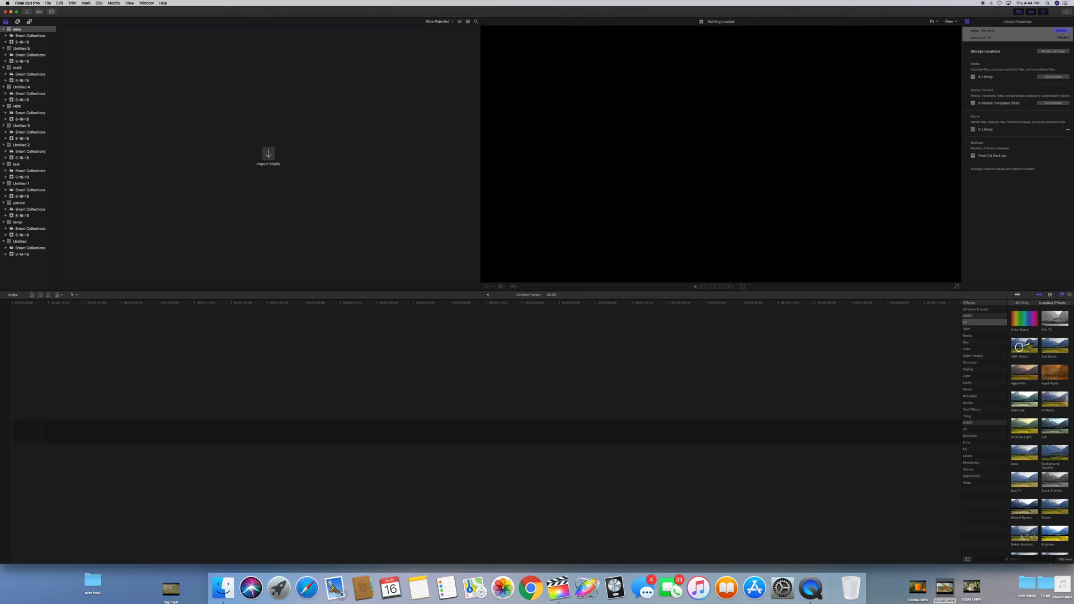
mouse_move(504, 77)
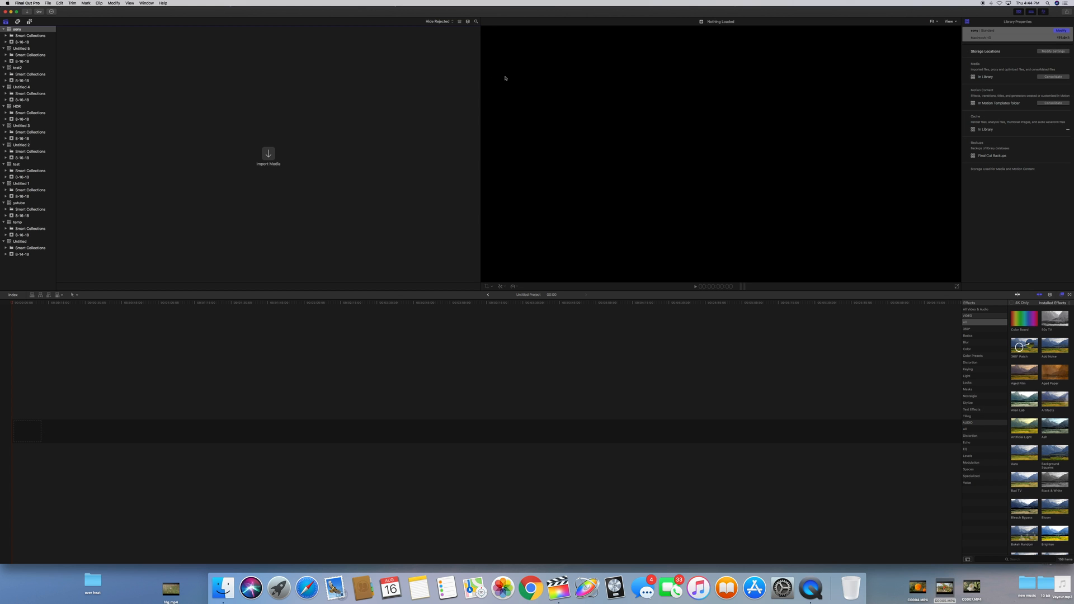
mouse_move(883, 81)
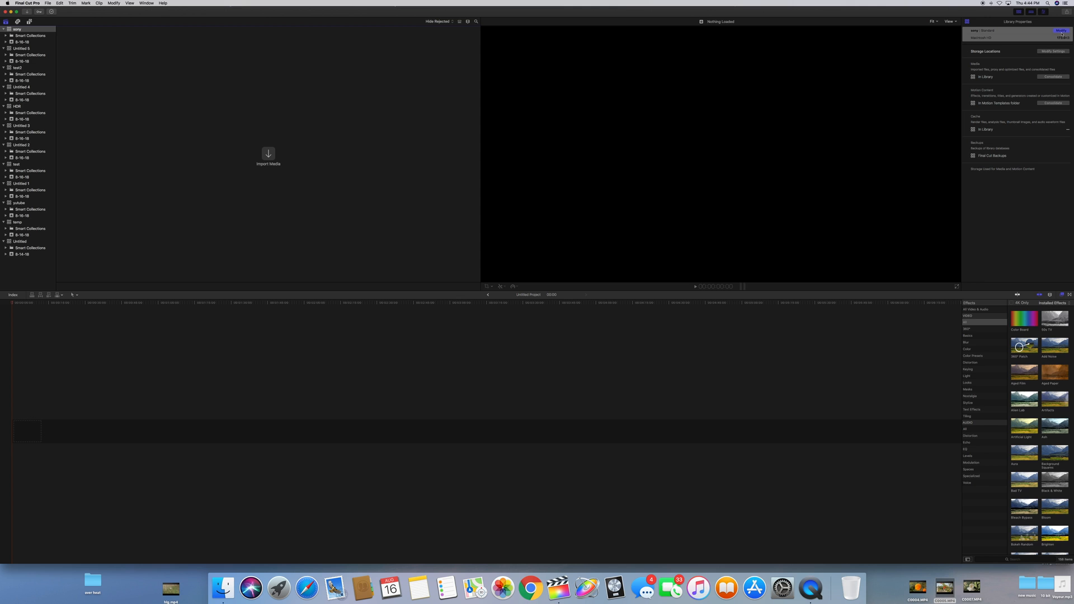
- Modify the song library's properties to use Wide Gamut HDR colour processing and confirm the change
click(1060, 31)
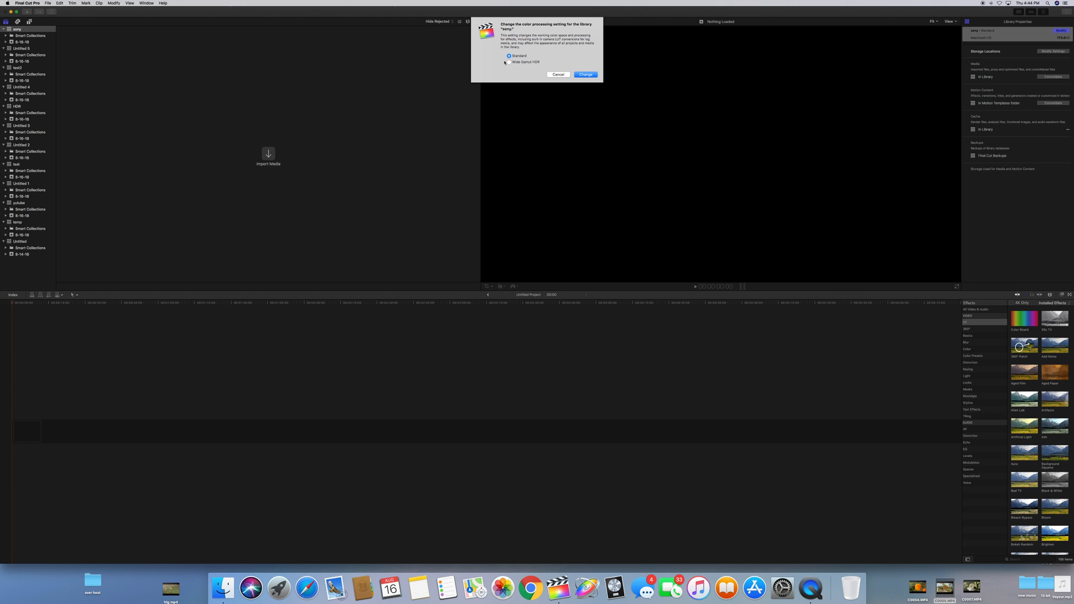
click(508, 62)
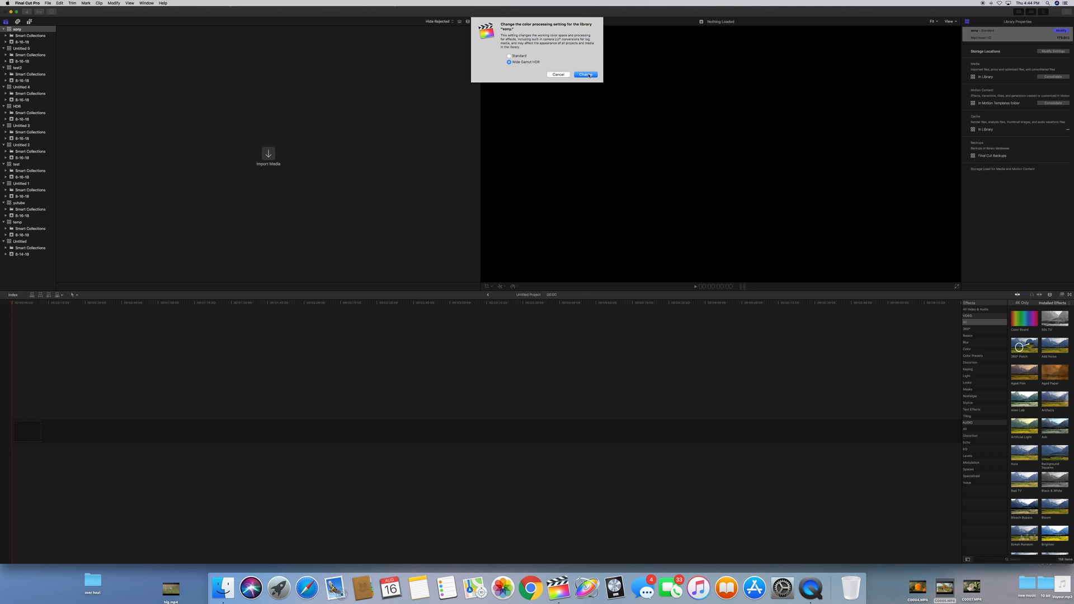
click(584, 74)
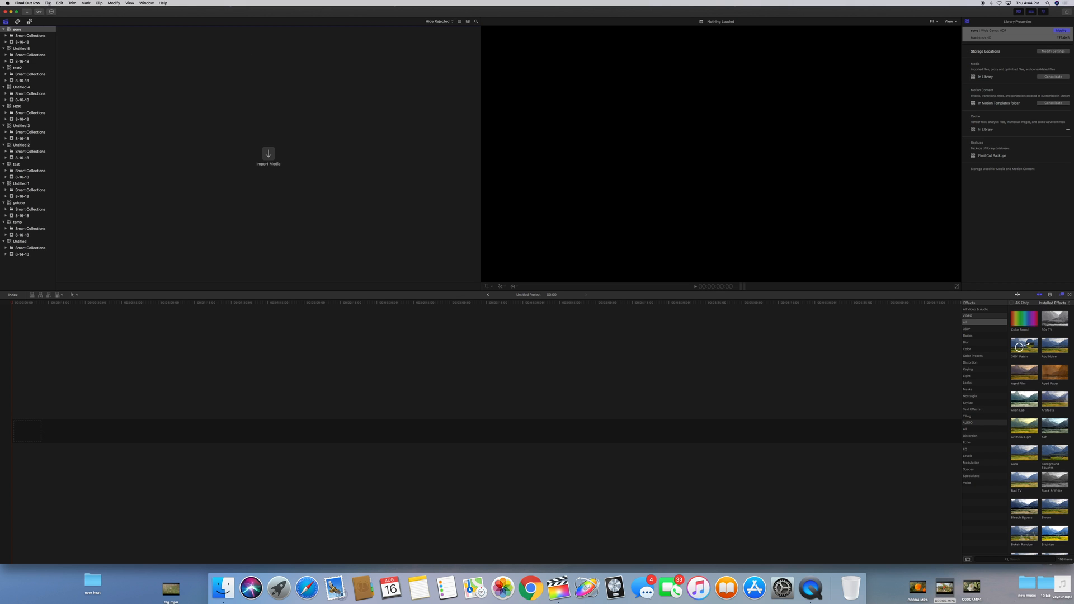
- Create an Untitled Project with colour space Wide Gamut HDR – Rec. 2020 HLG
click(47, 3)
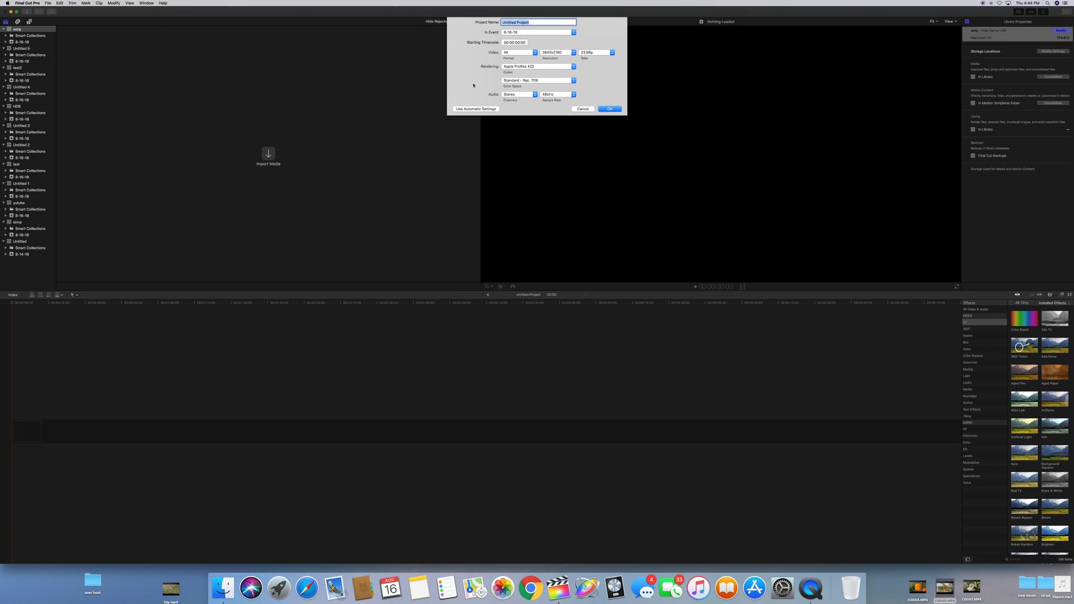
mouse_move(502, 82)
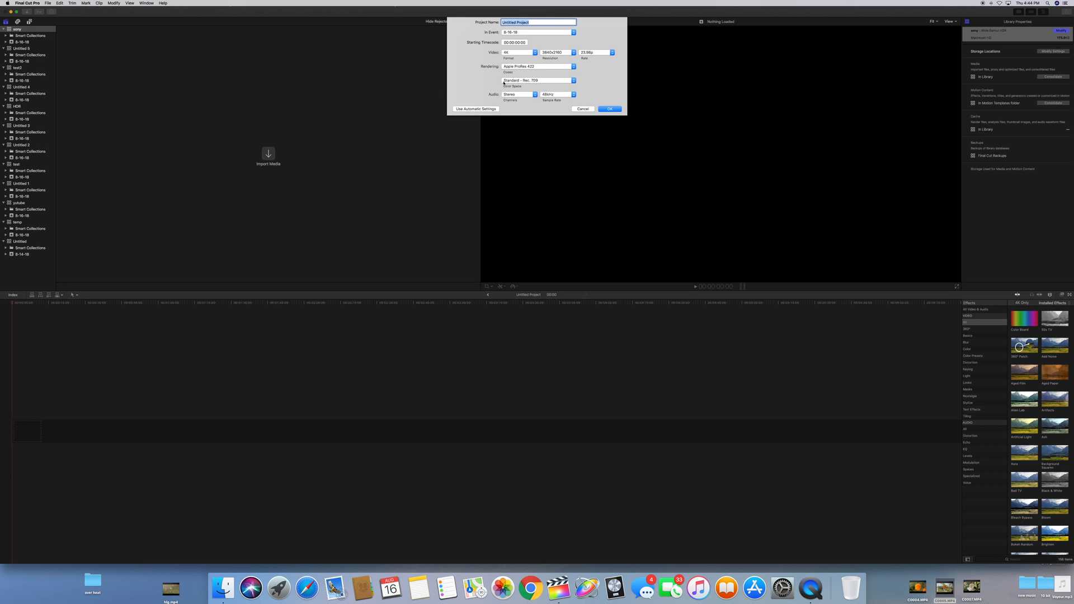
mouse_move(538, 80)
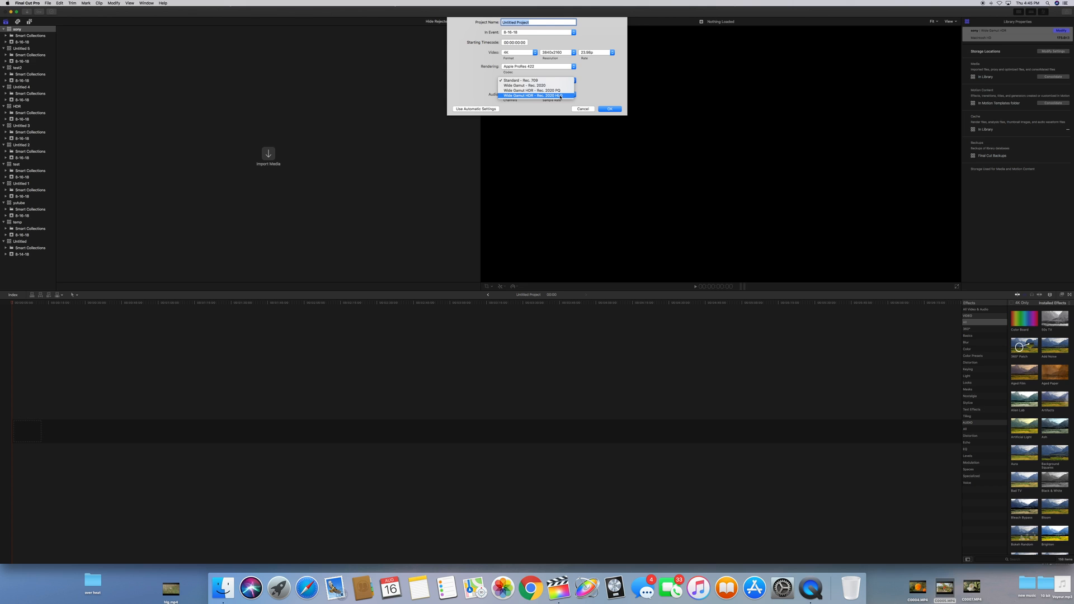
click(538, 95)
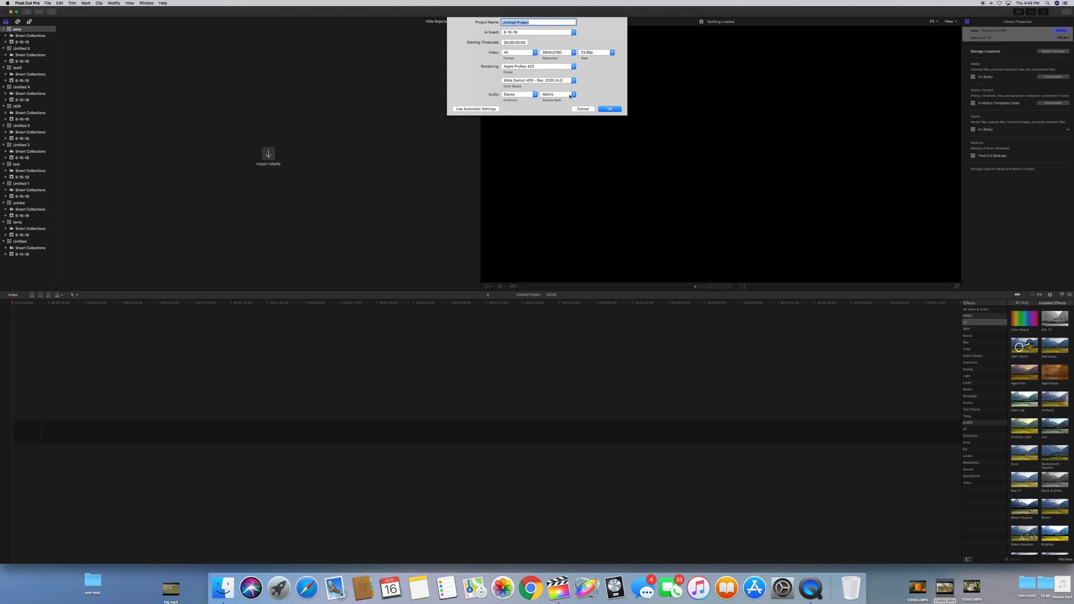
click(608, 109)
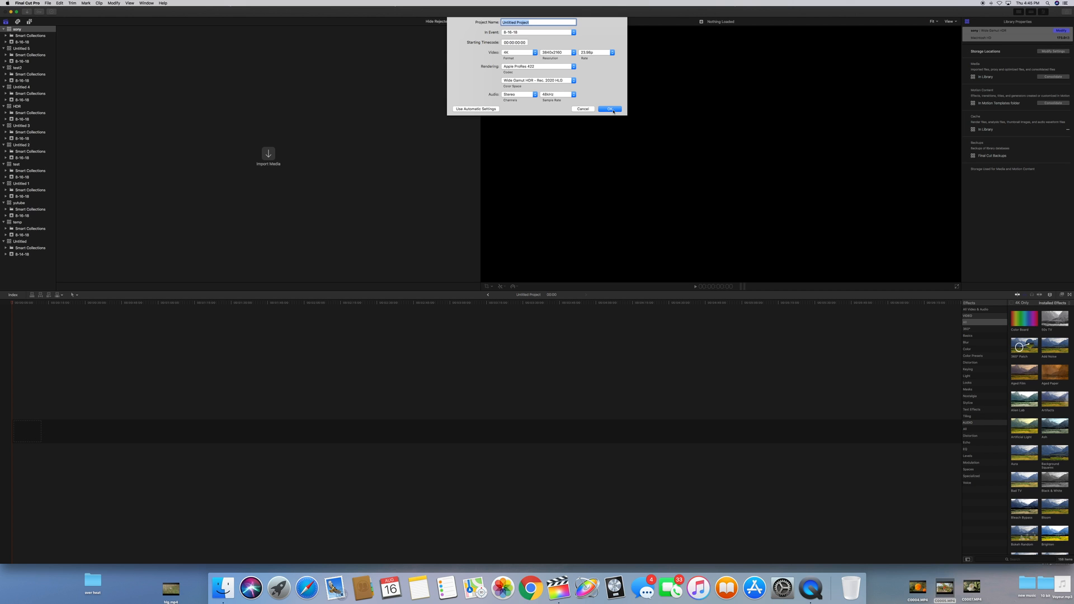
click(608, 109)
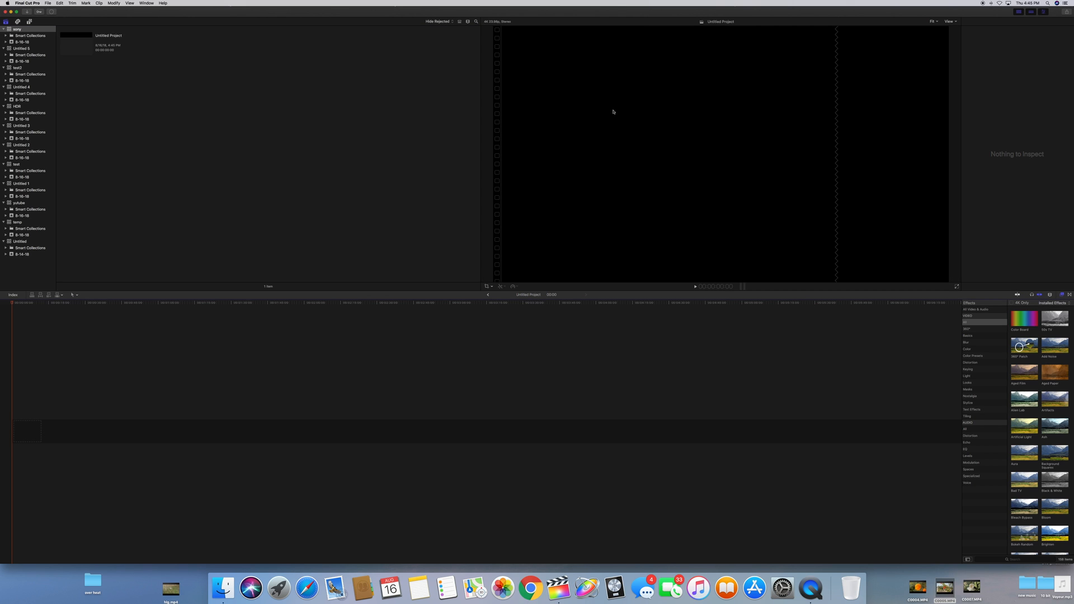
mouse_move(721, 344)
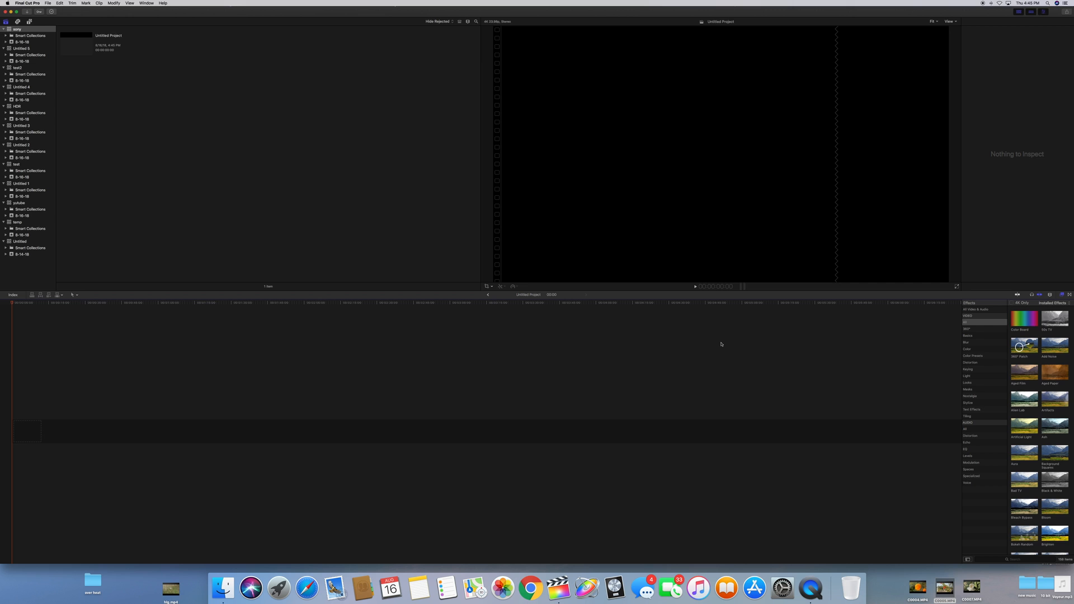
mouse_move(716, 345)
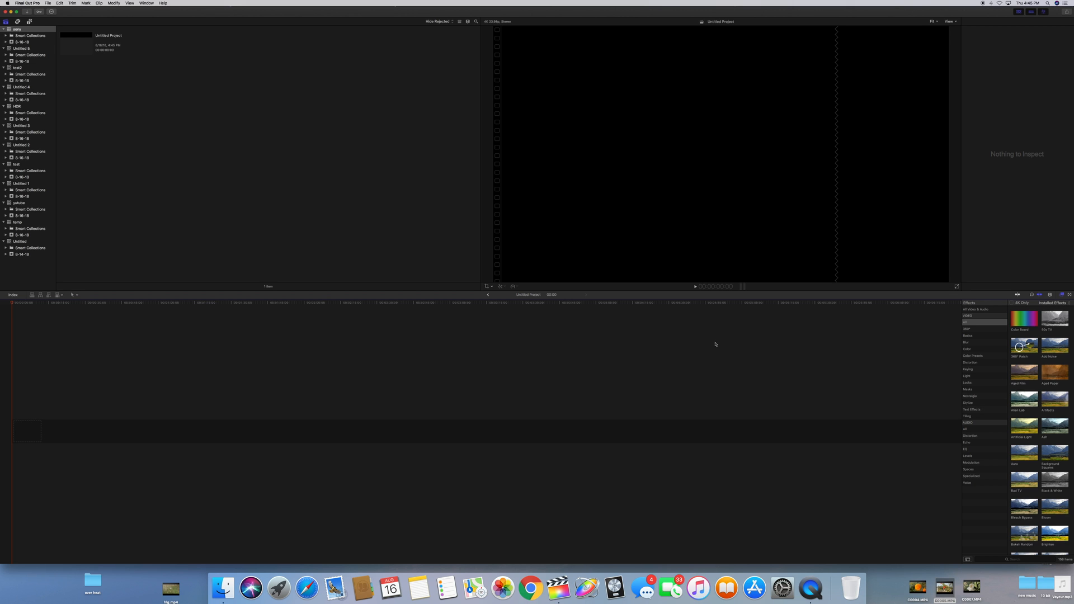
mouse_move(275, 151)
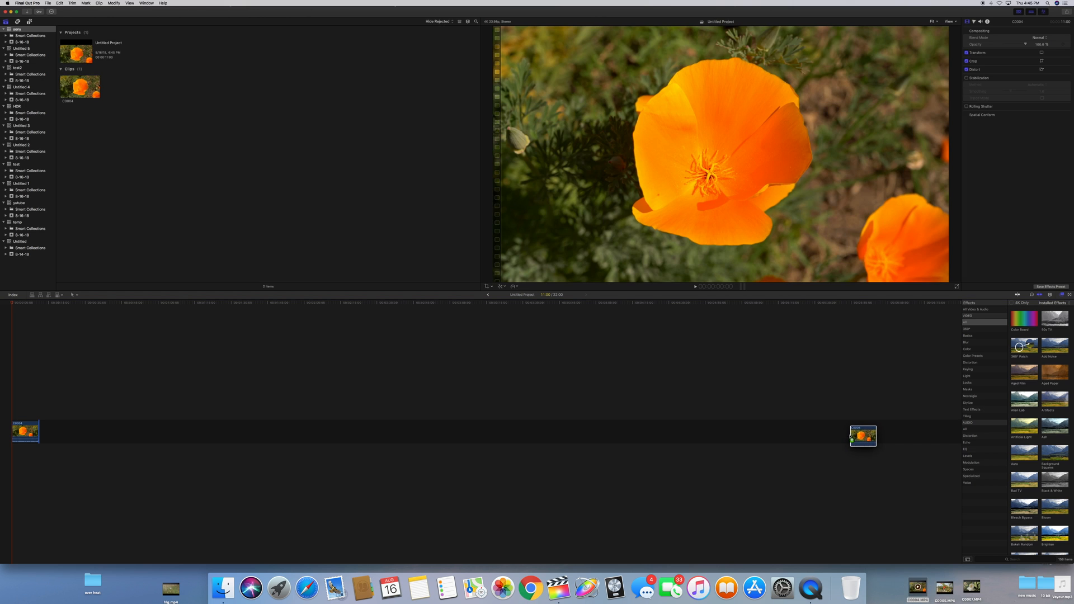
- Drag a second poppy clip from the browser to sit after the first in the timeline
drag(862, 435, 51, 432)
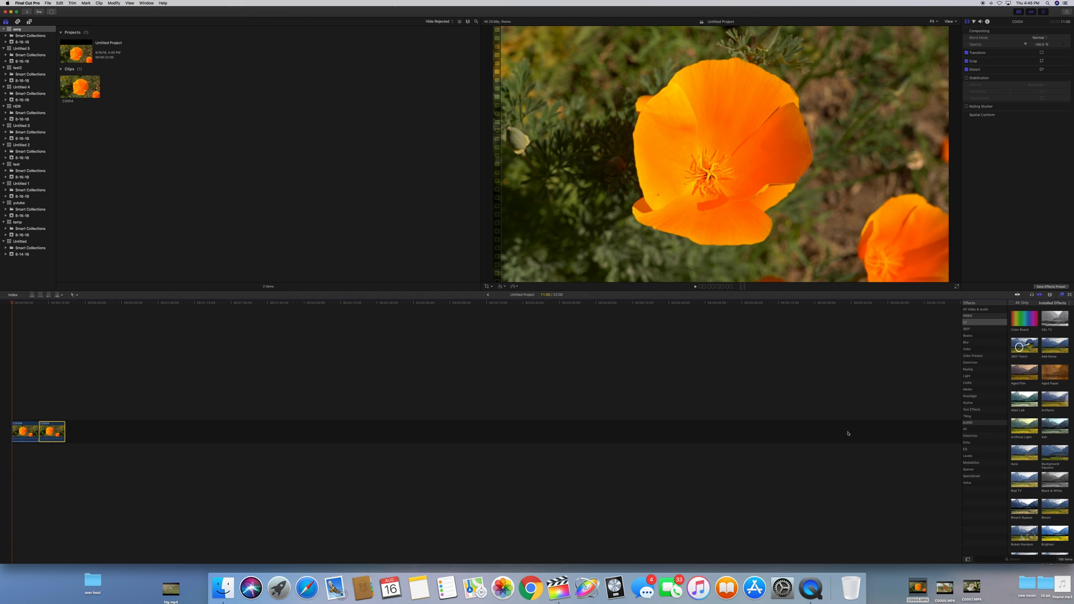
mouse_move(130, 437)
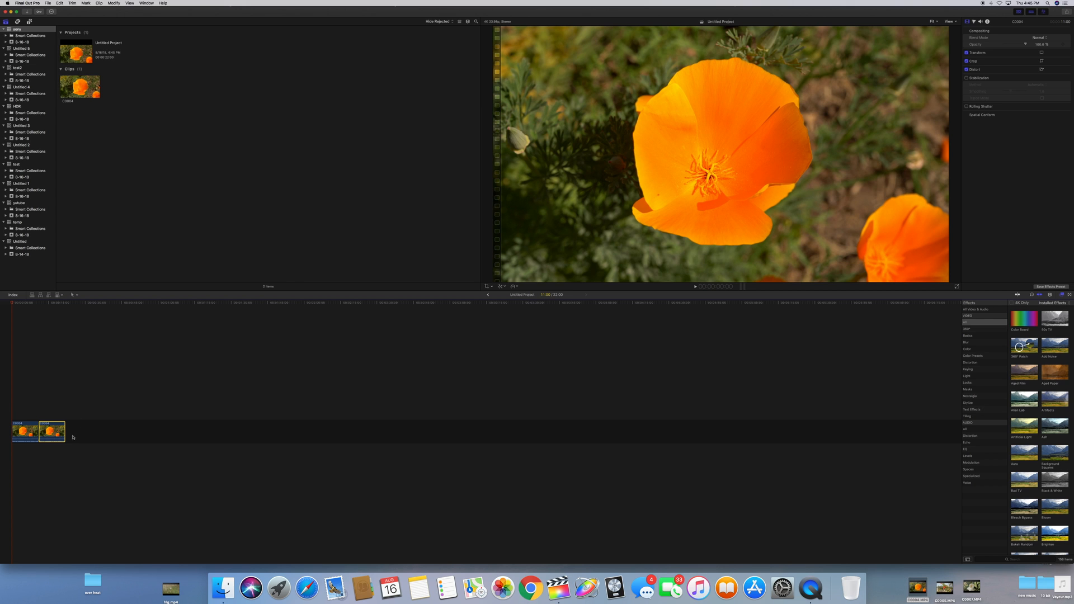
mouse_move(49, 399)
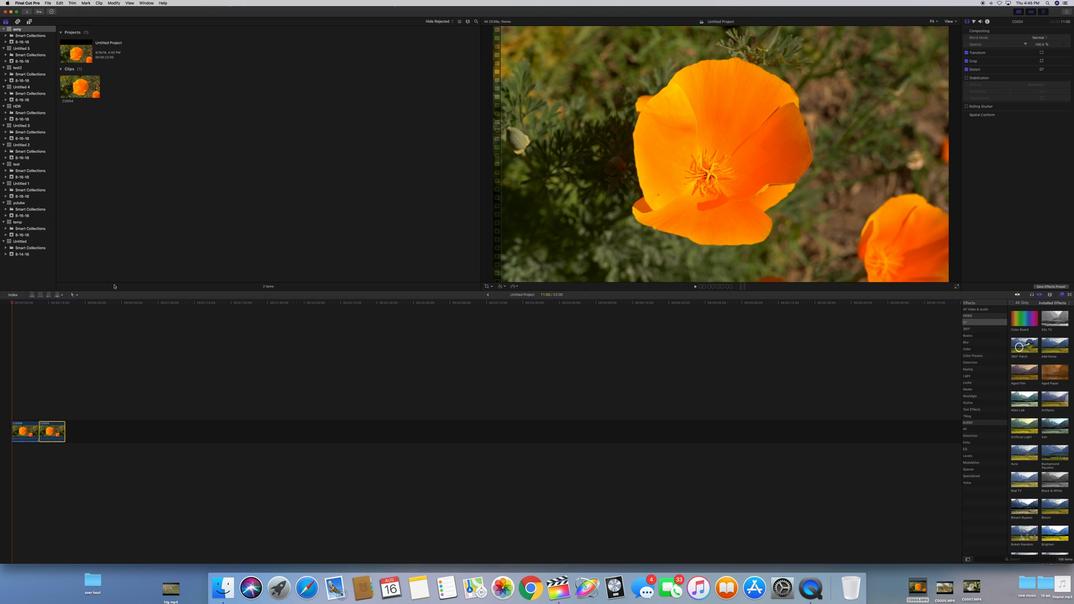
mouse_move(162, 219)
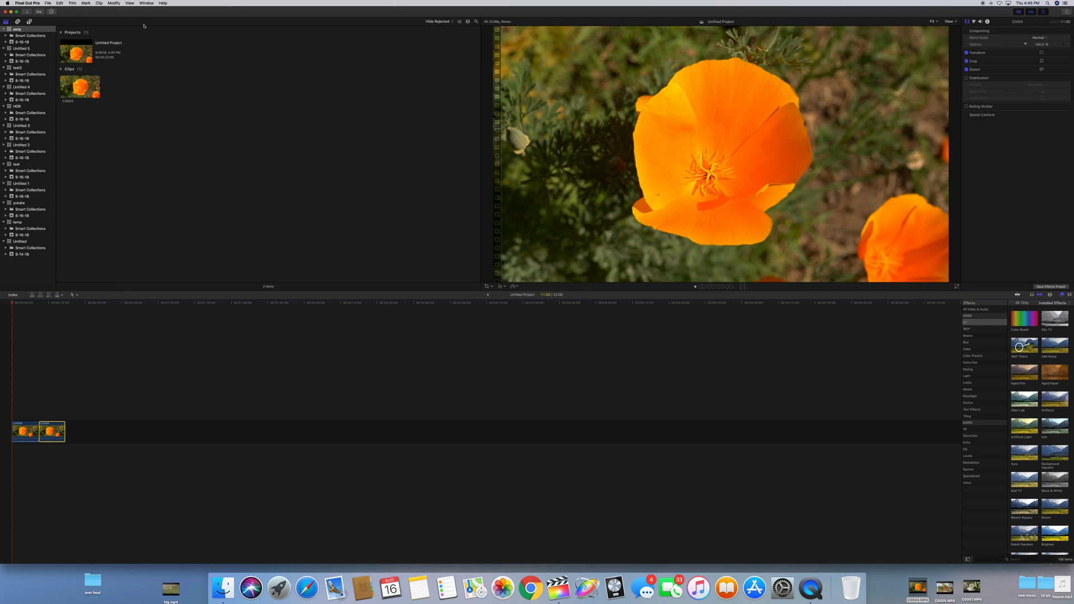
click(47, 3)
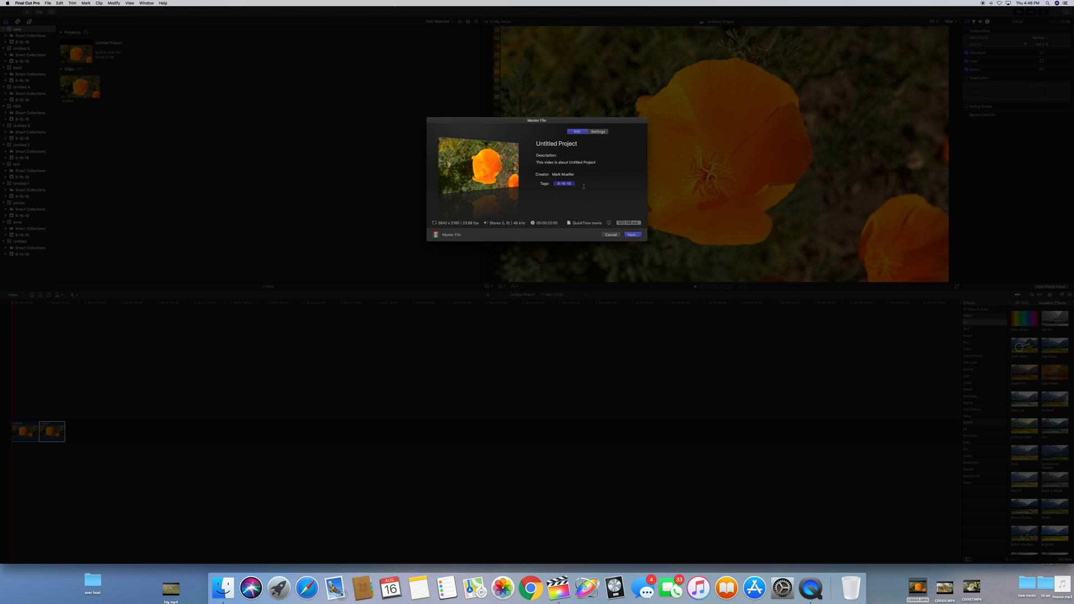
mouse_move(603, 139)
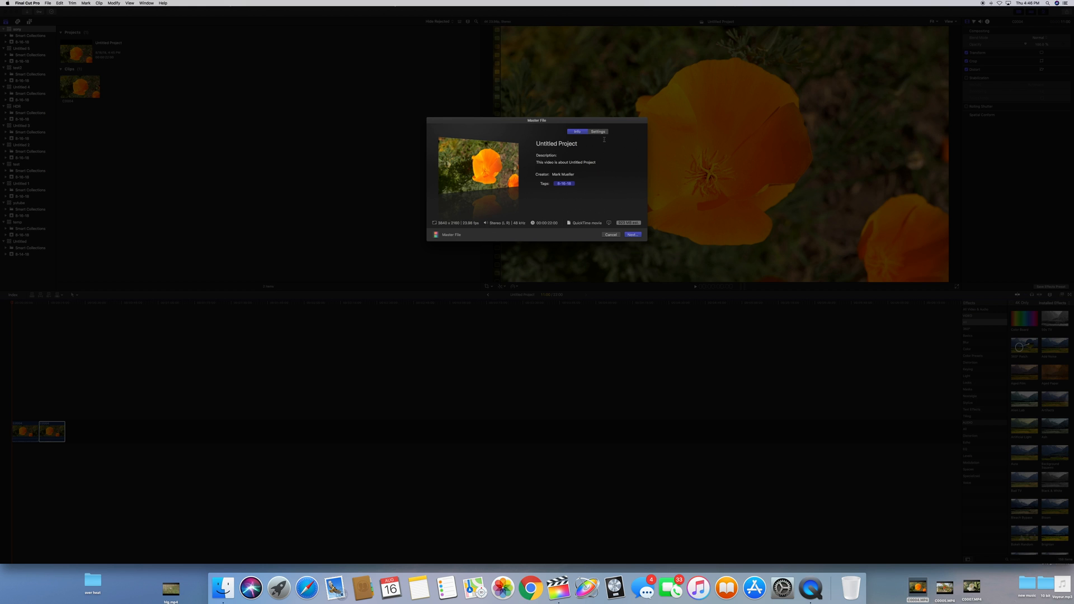
click(596, 132)
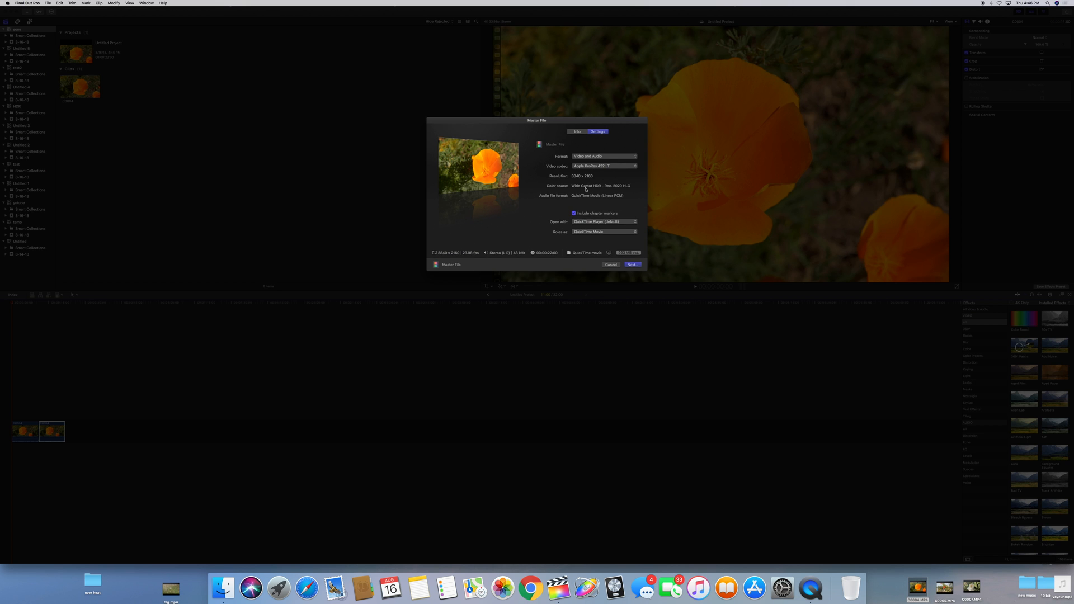
mouse_move(595, 190)
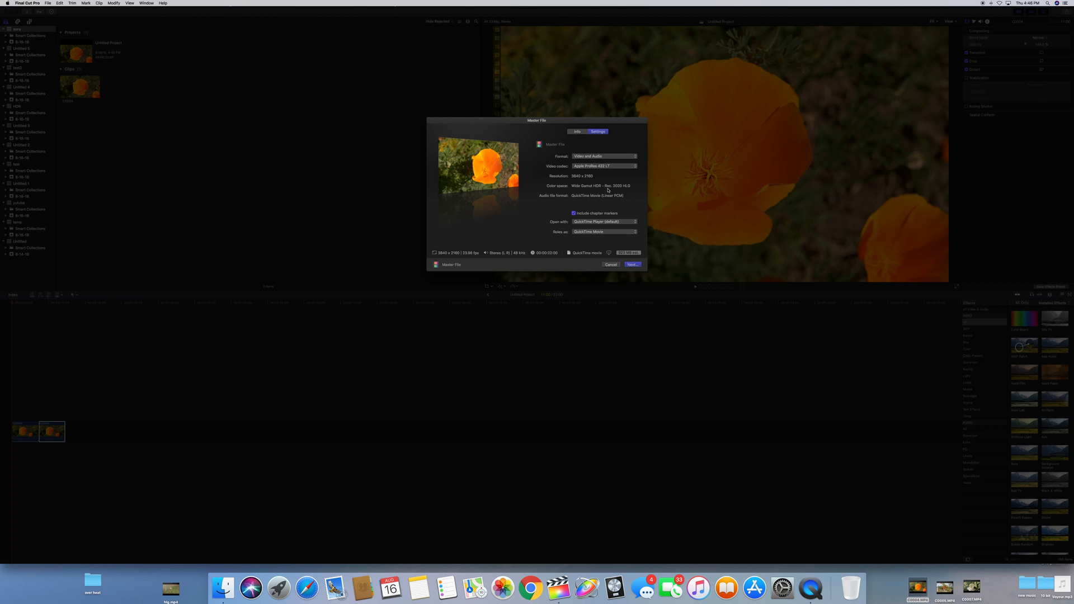
mouse_move(626, 190)
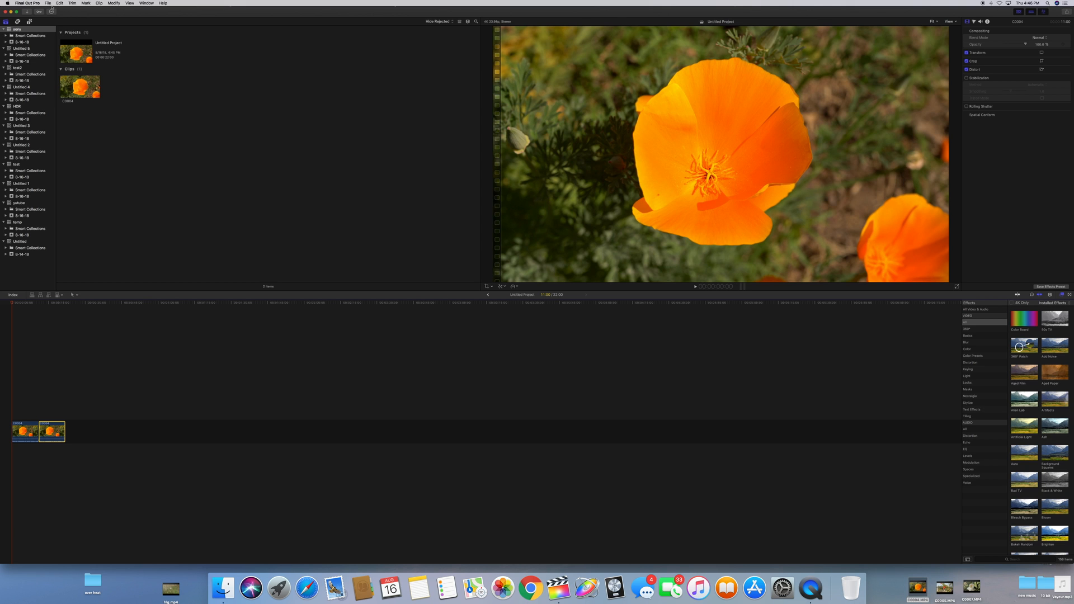
- Choose the YouTube destination from File > Share to bring up its share dialog
click(47, 2)
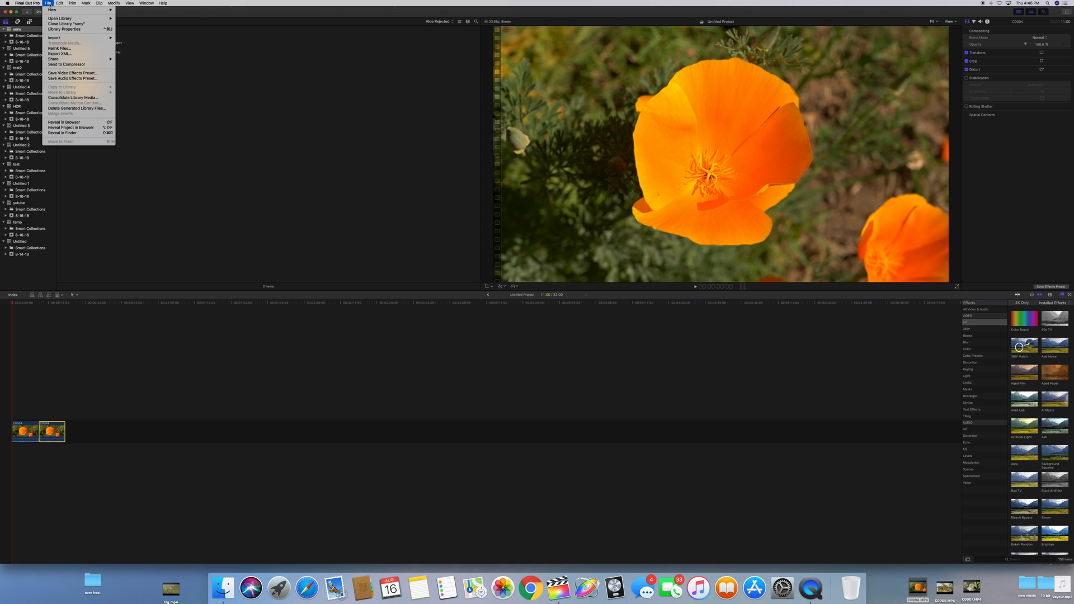
click(54, 59)
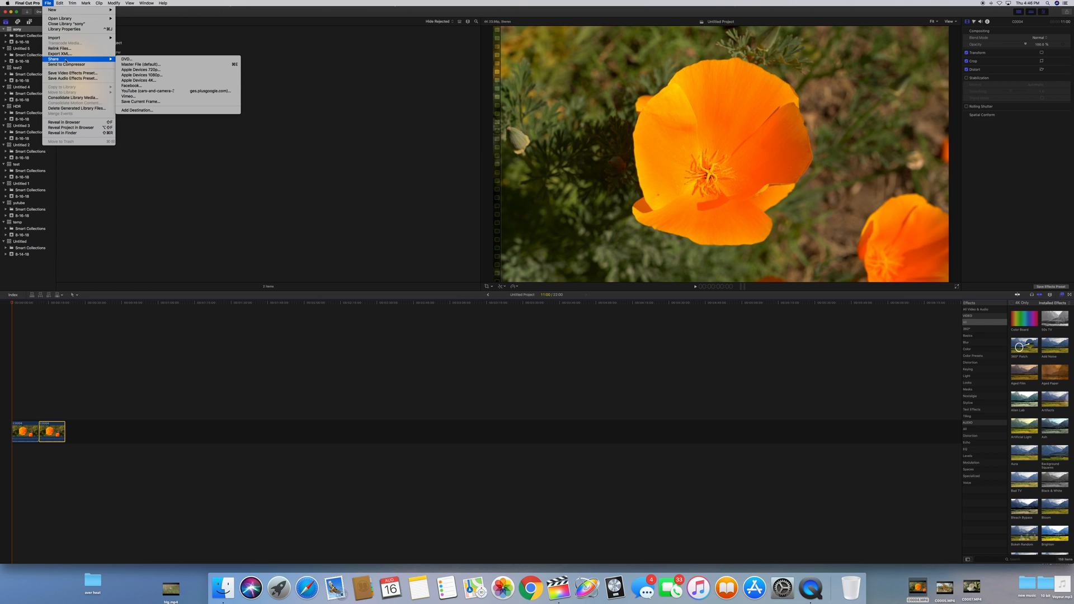
mouse_move(144, 91)
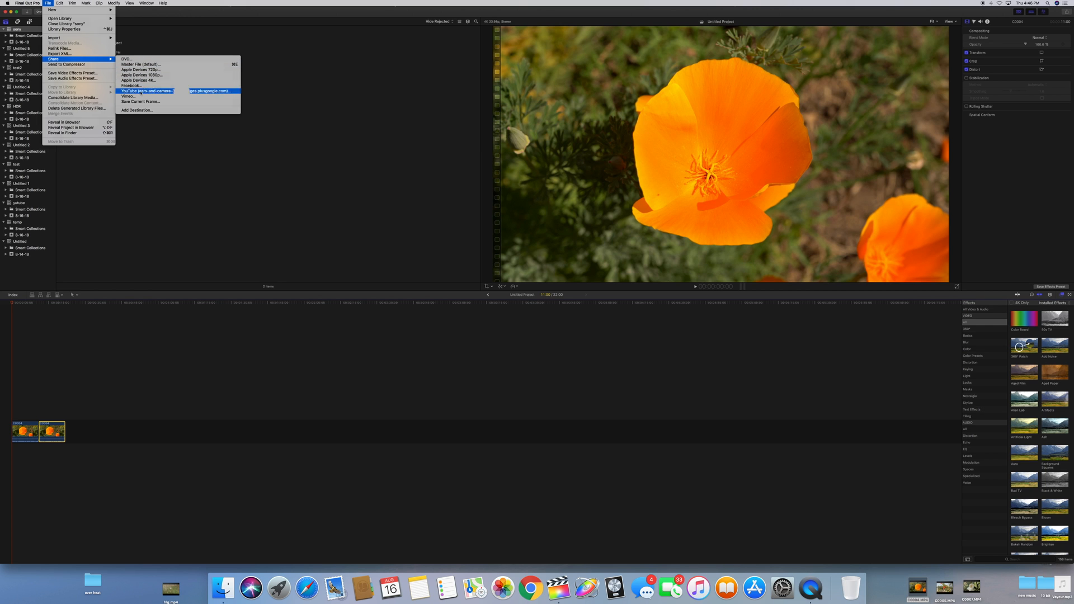
click(144, 90)
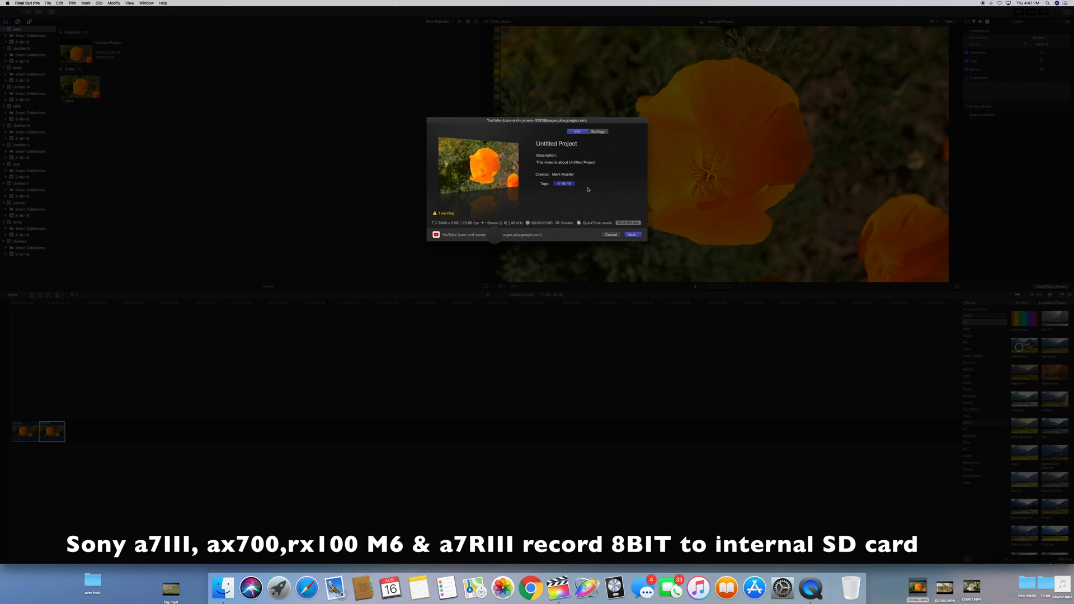
- Show the YouTube Settings: 4K, Wide Gamut HDR – Rec. 2020 HLG, better quality, private
click(597, 131)
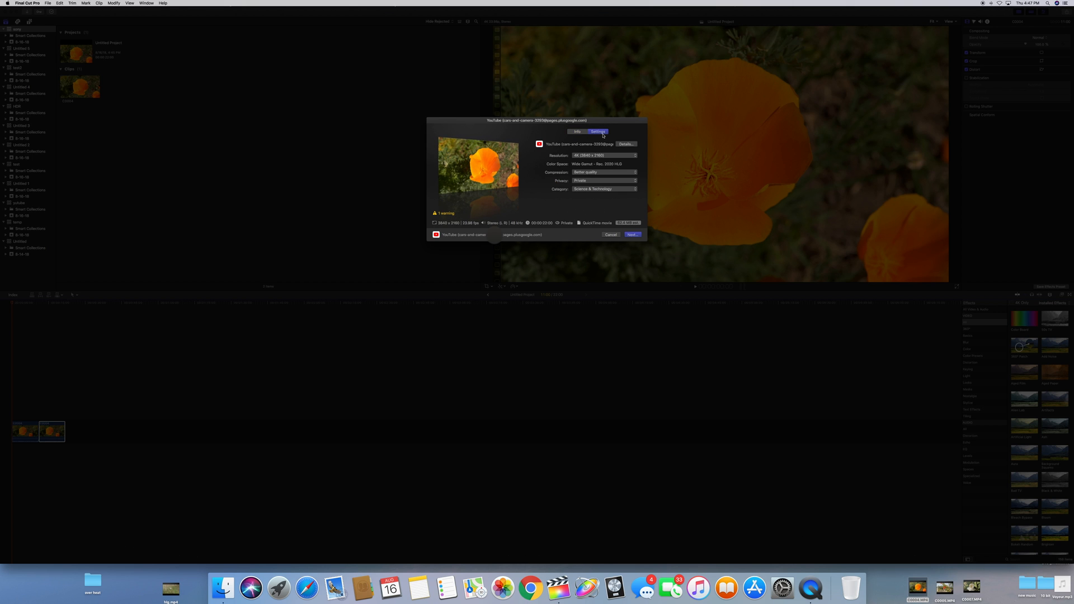
mouse_move(597, 165)
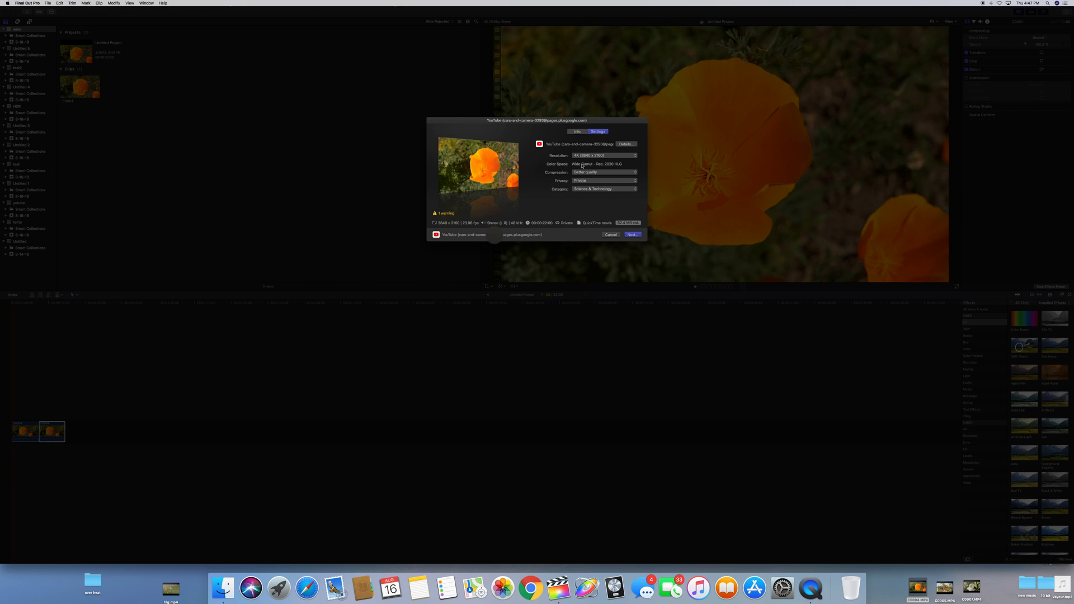
mouse_move(607, 168)
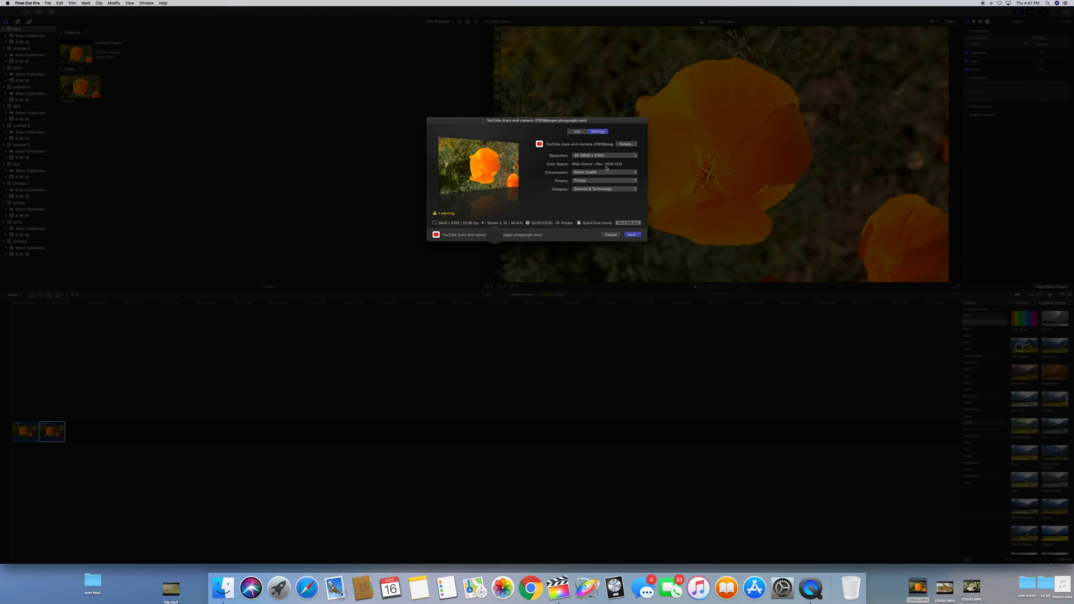
mouse_move(620, 167)
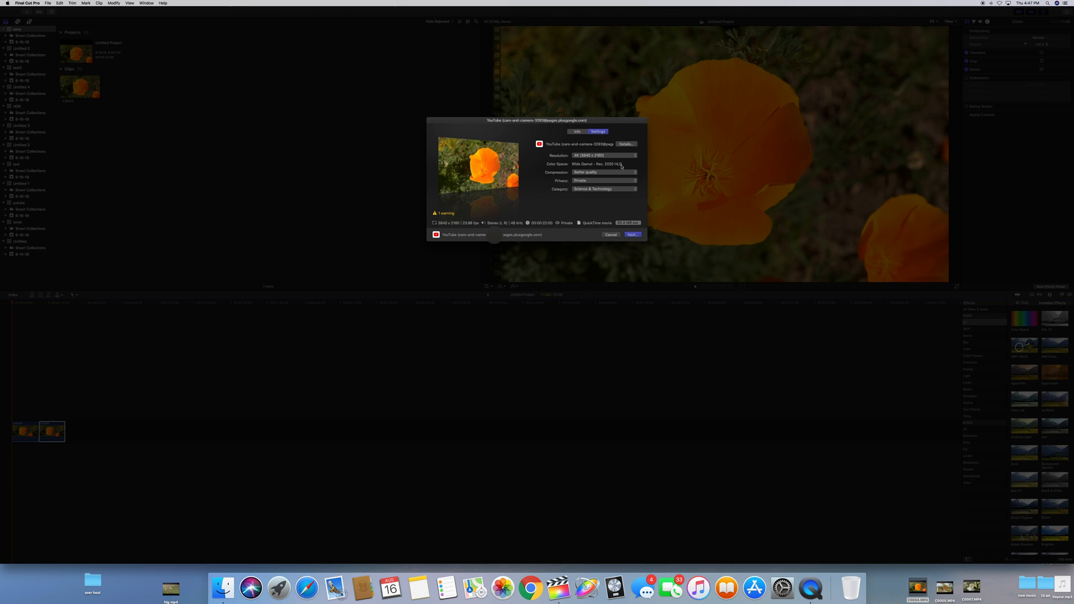
mouse_move(603, 161)
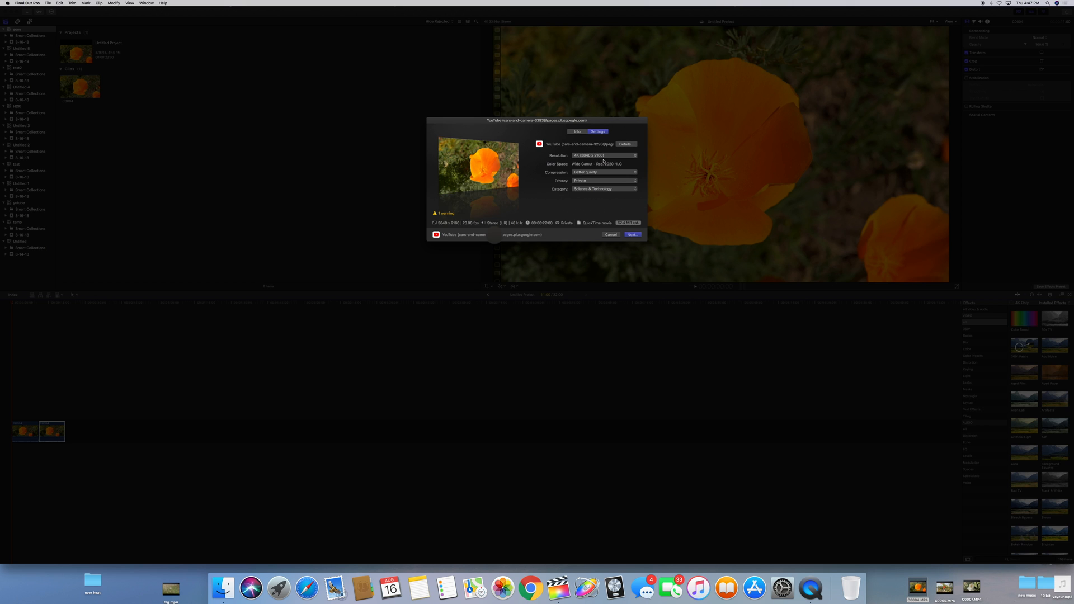